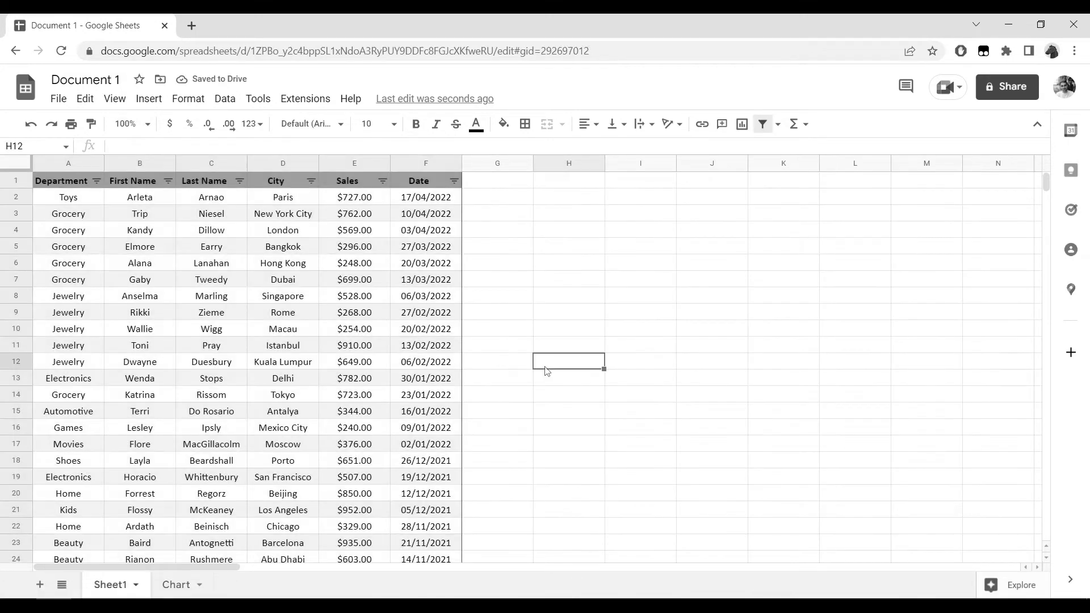
Step: Switch to the Chart sheet and preview where the existing Go to data link in B21 points
{"action": "left_click", "coordinate": [176, 584]}
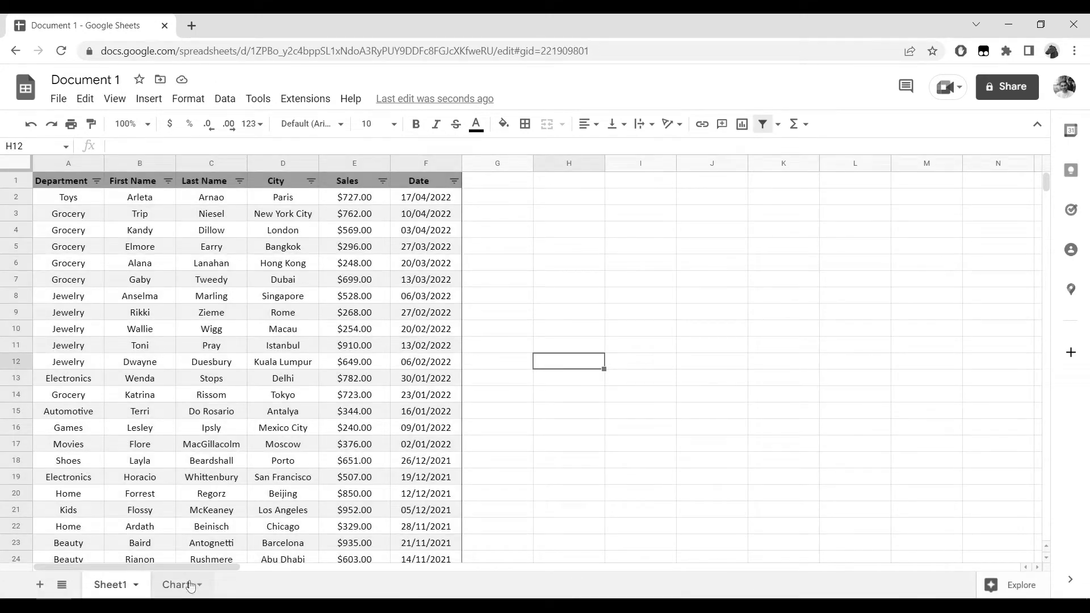
{"action": "left_click", "coordinate": [178, 583]}
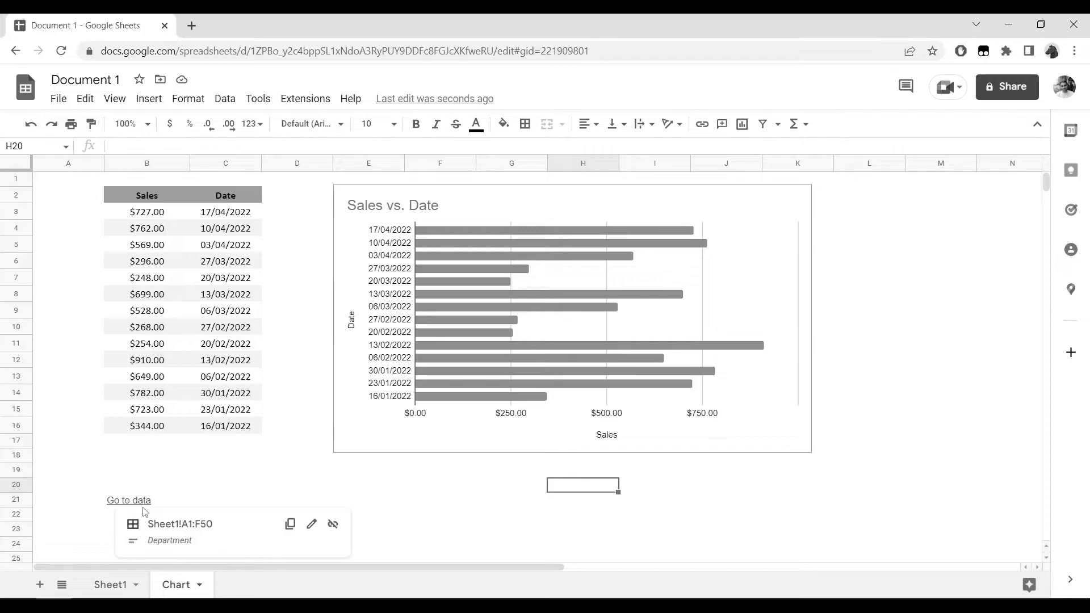
{"action": "left_click", "coordinate": [128, 500]}
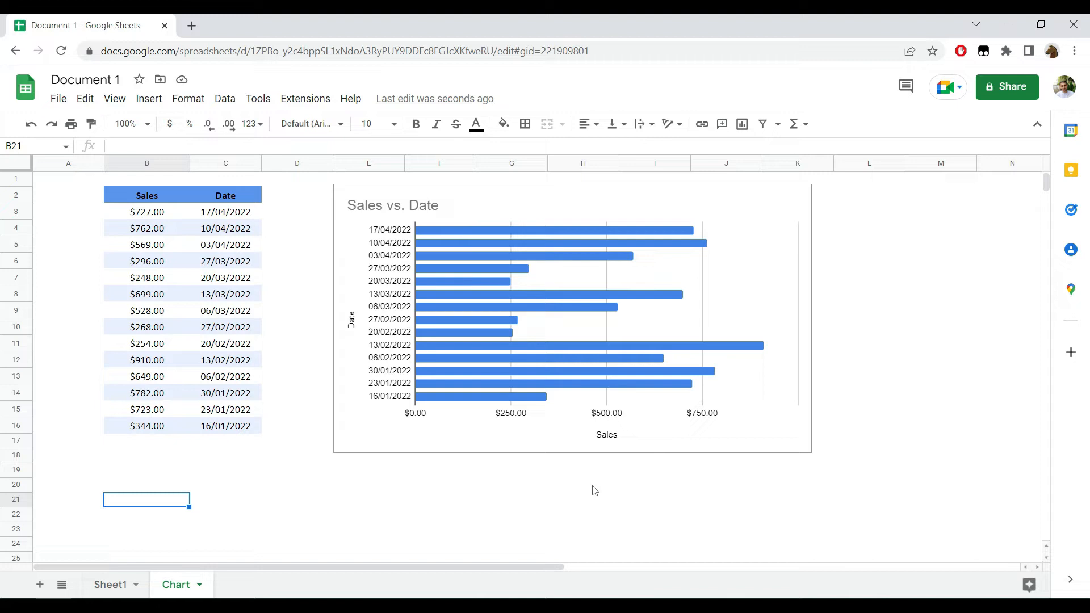
{"action": "mouse_move", "coordinate": [94, 422]}
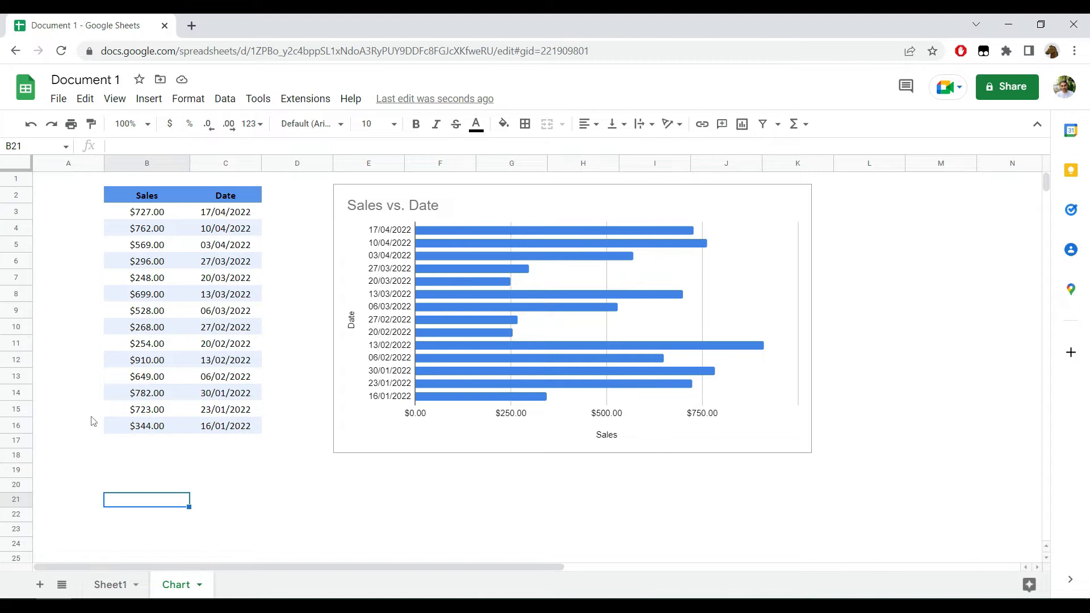
{"action": "mouse_move", "coordinate": [193, 413]}
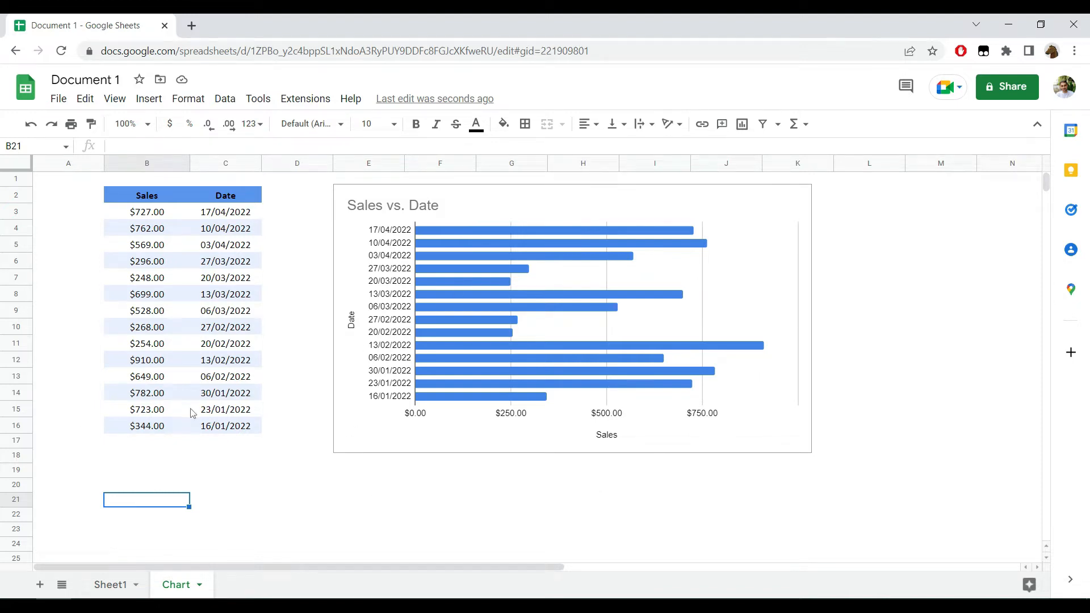
Step: Start a link on B21 via Insert > Link with text 'Go to data' and list sheets and named ranges as targets
{"action": "left_click", "coordinate": [148, 97]}
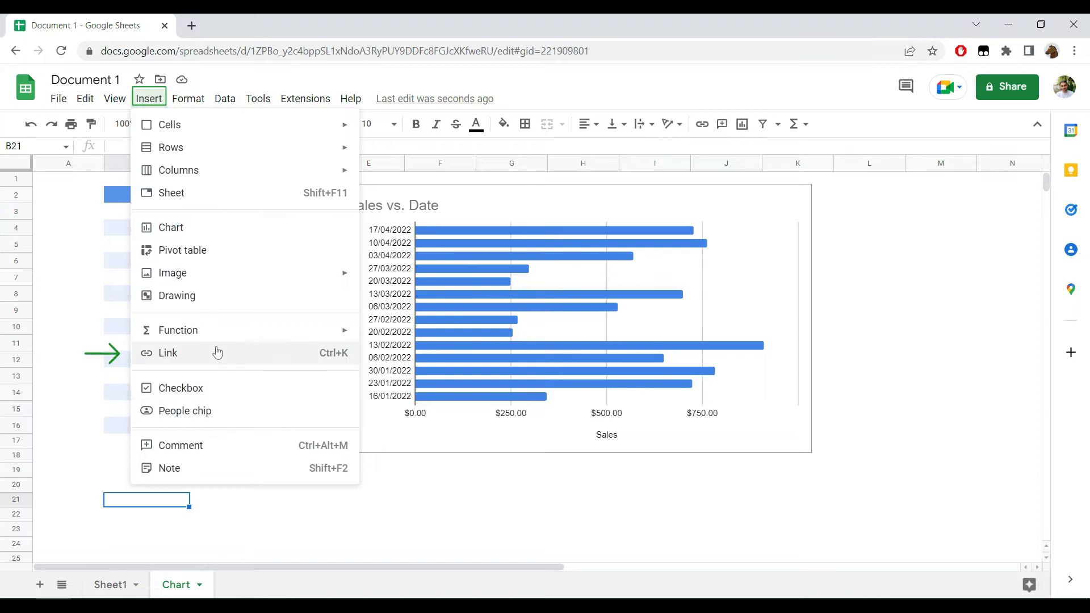
{"action": "left_click", "coordinate": [168, 353]}
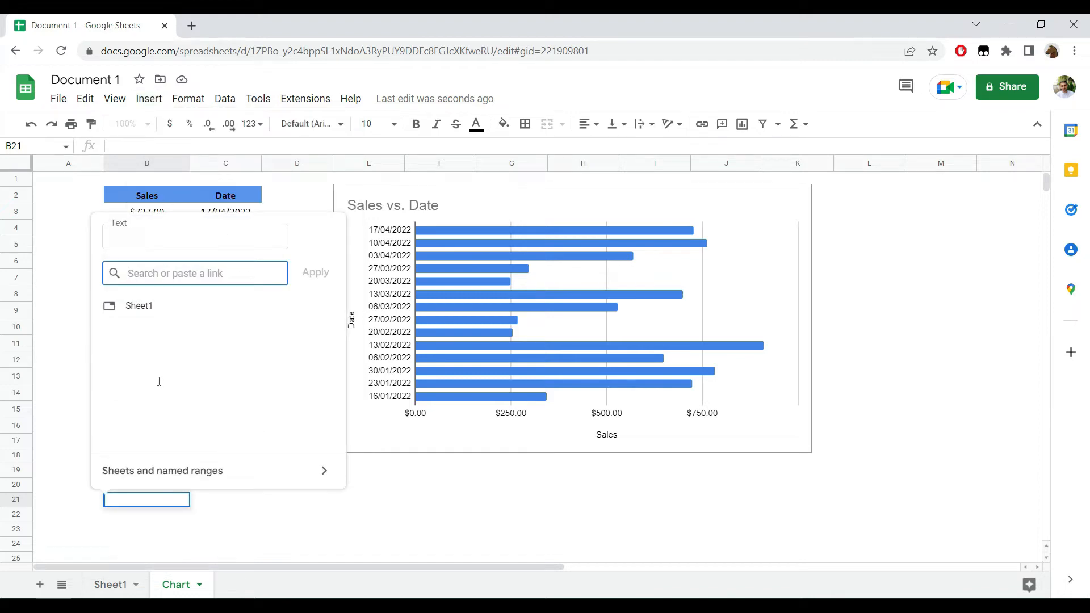
{"action": "type", "text": "g0 T"}
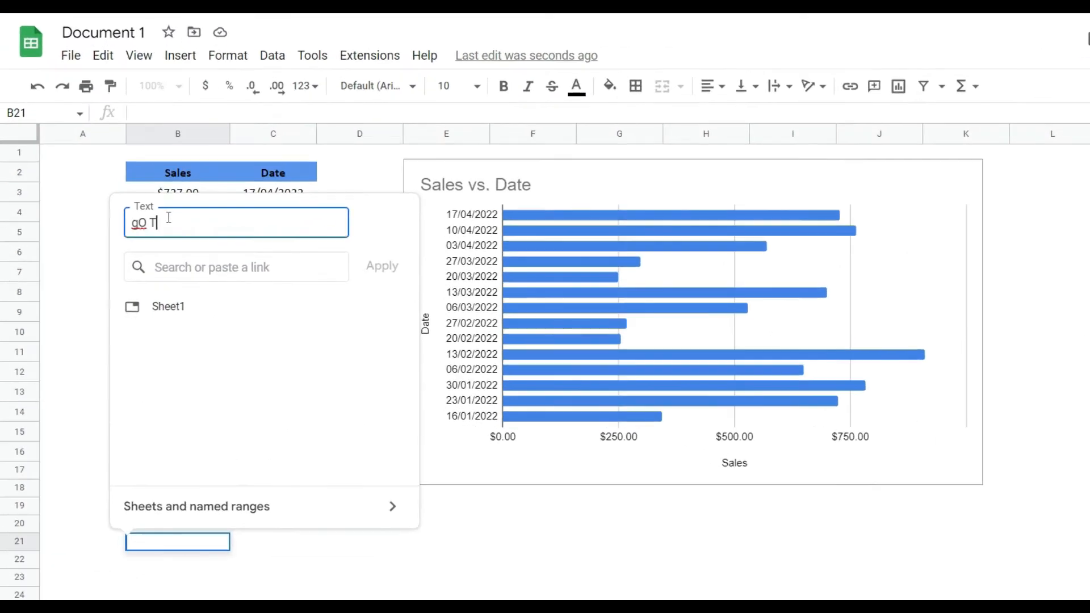
{"action": "type", "text": "Go to data"}
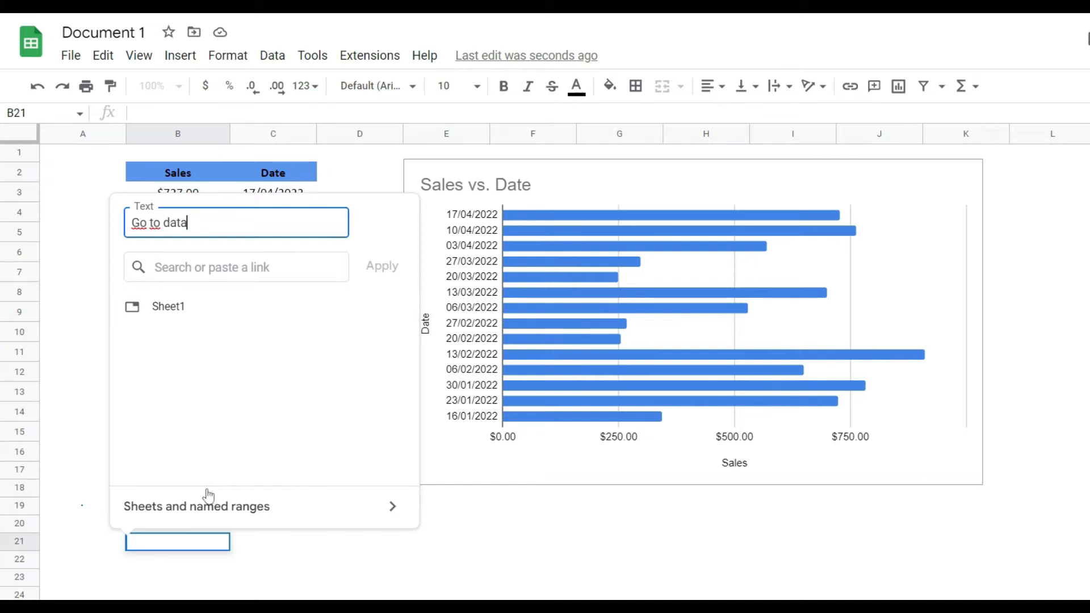
{"action": "left_click", "coordinate": [196, 507]}
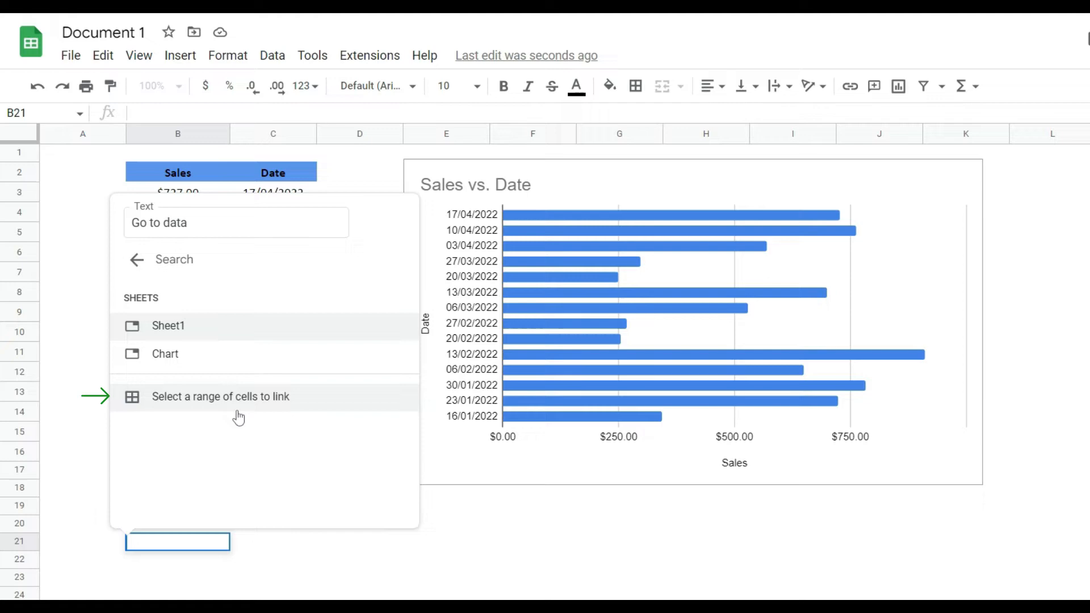
Step: Point the link at range Sheet1!A1:F50, follow it to Sheet1, then return to the Chart sheet
{"action": "left_click", "coordinate": [220, 396]}
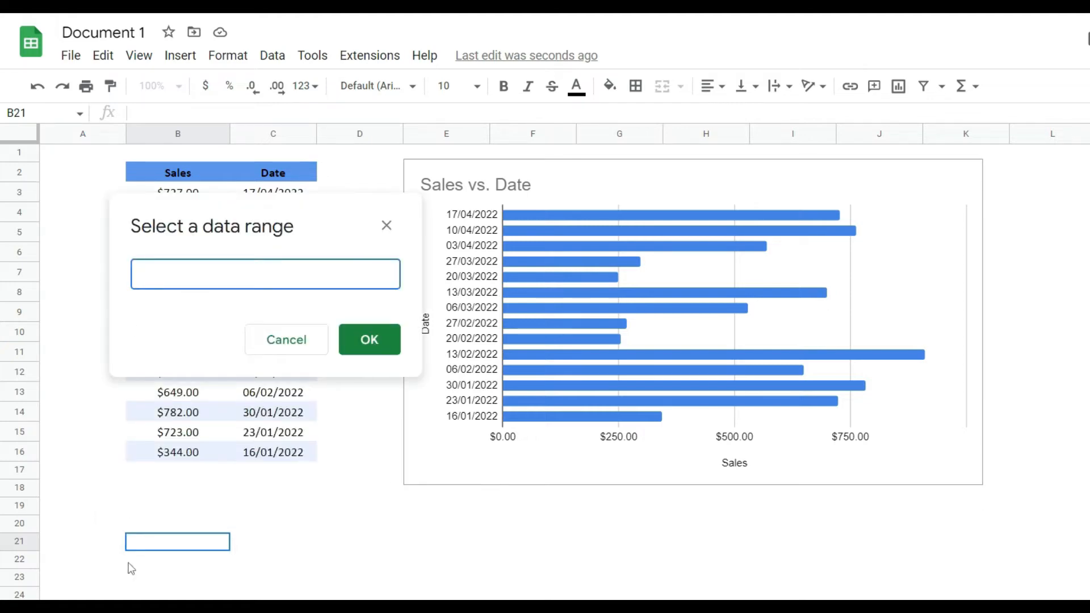
{"action": "type", "text": "Sheet1!A1:F50"}
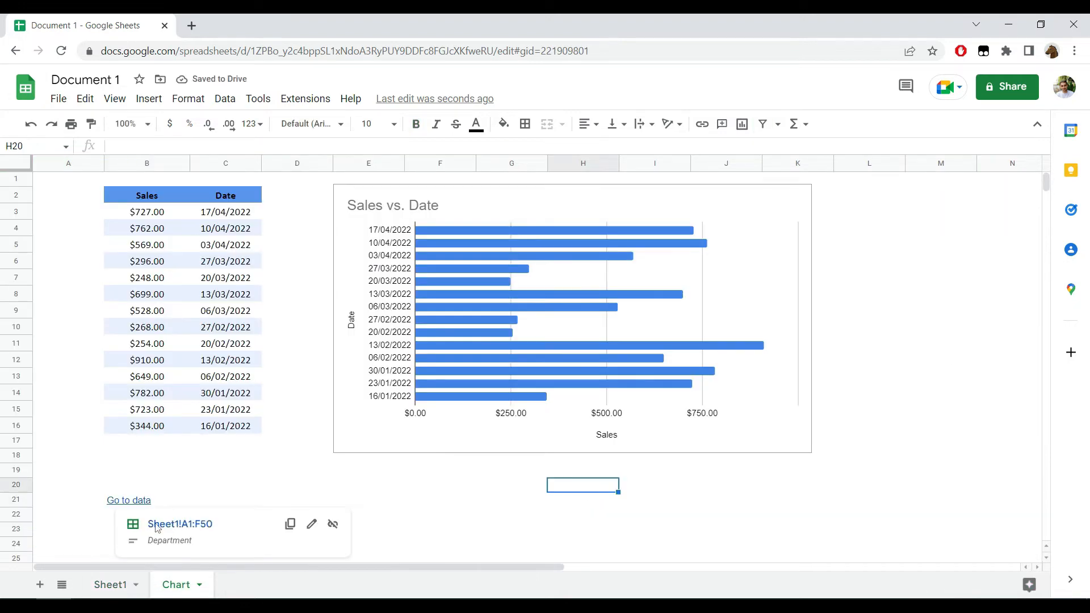
{"action": "left_click", "coordinate": [110, 584]}
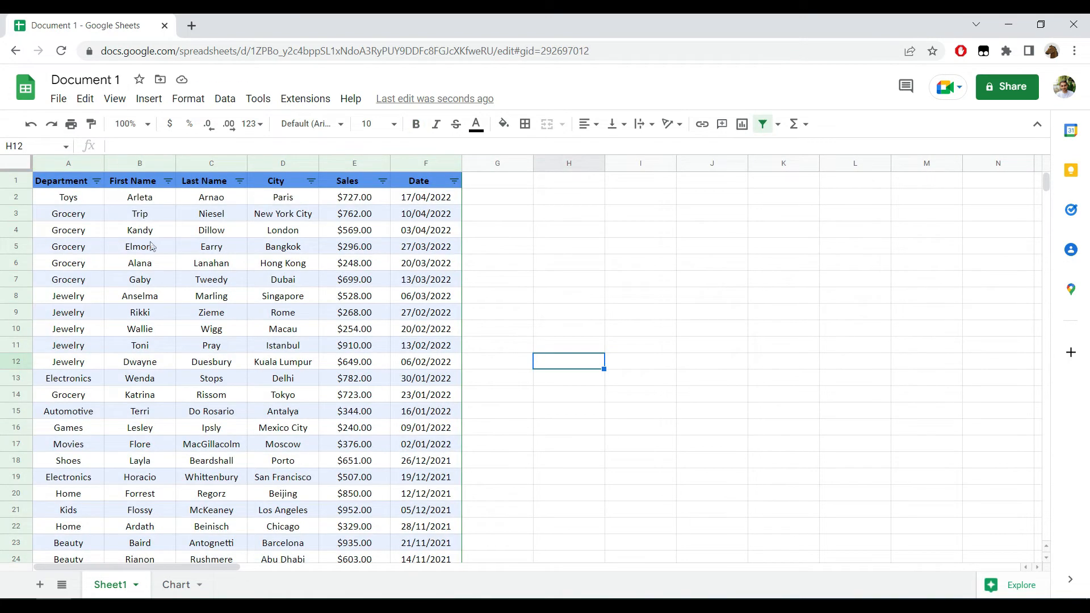
{"action": "left_click", "coordinate": [176, 584]}
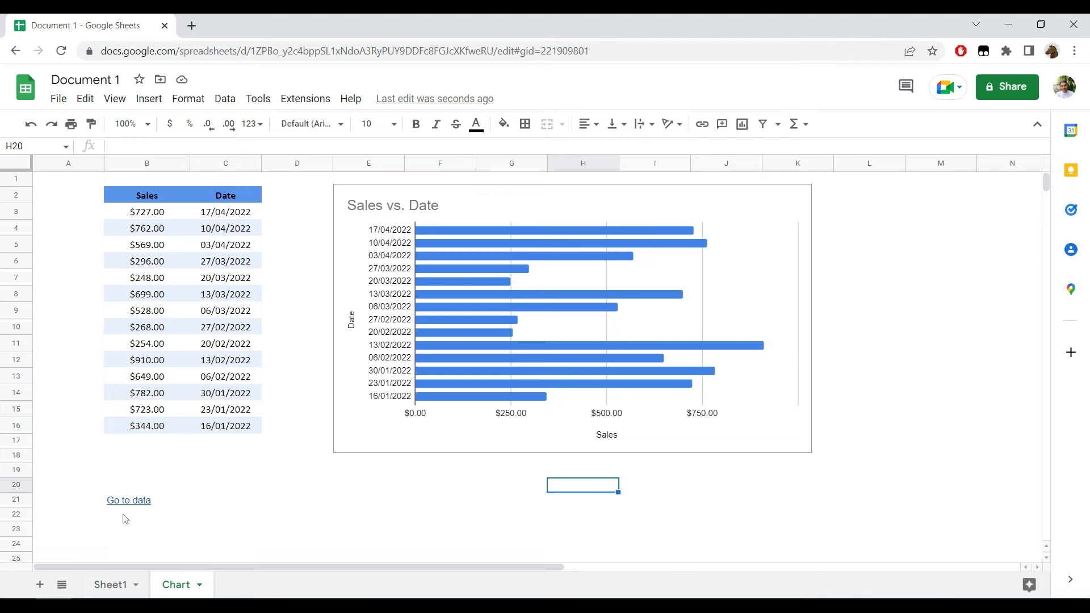